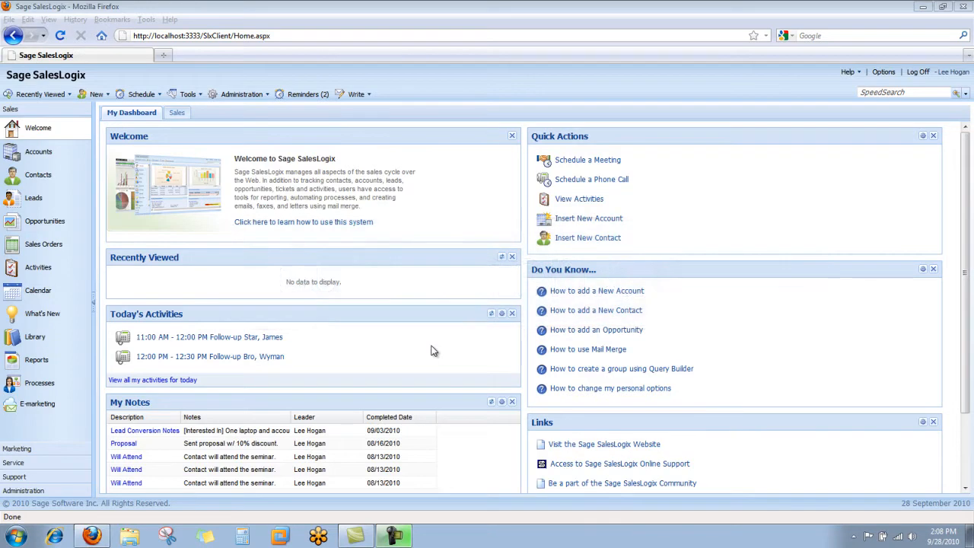
pyautogui.moveTo(586, 369)
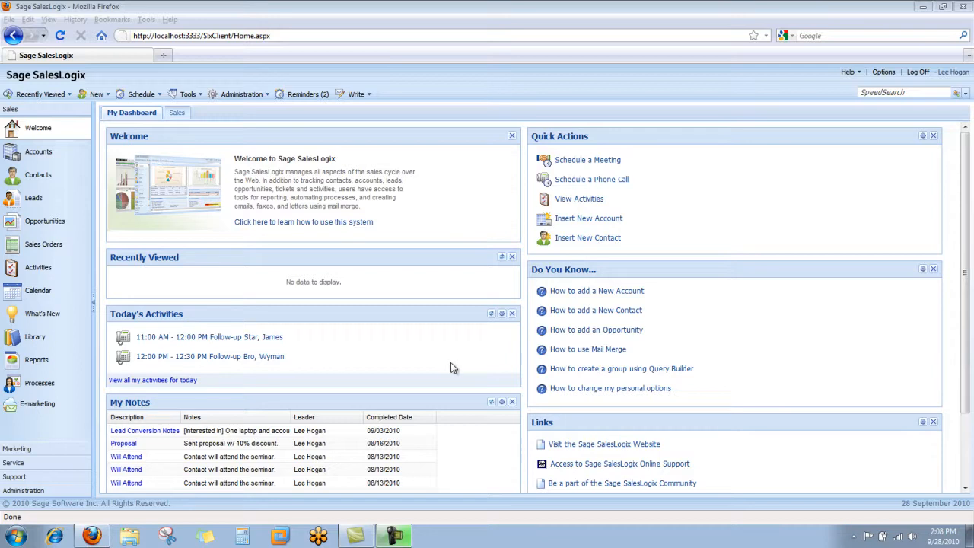
pyautogui.moveTo(292, 252)
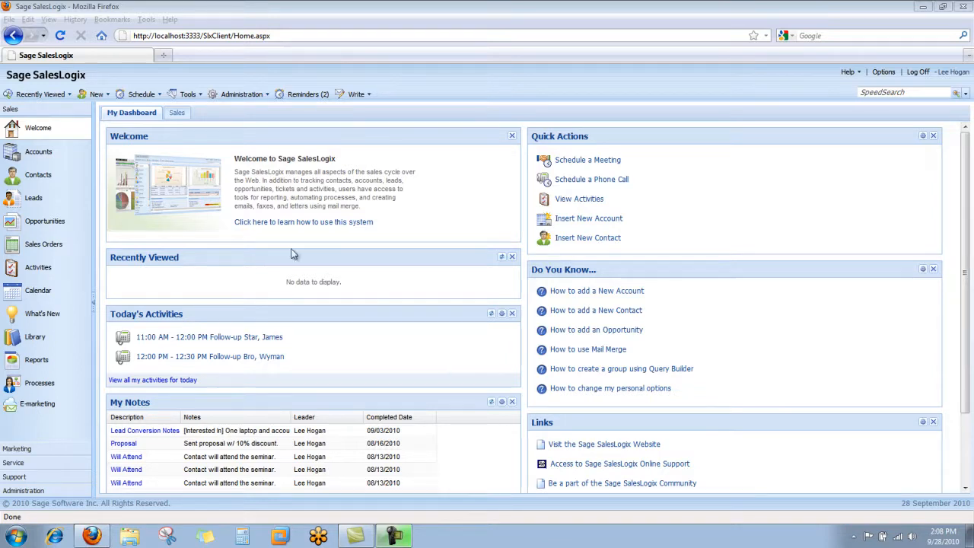
# Create a new dashboard tab named 'Forecast' from the tab options menu
pyautogui.rightClick(131, 112)
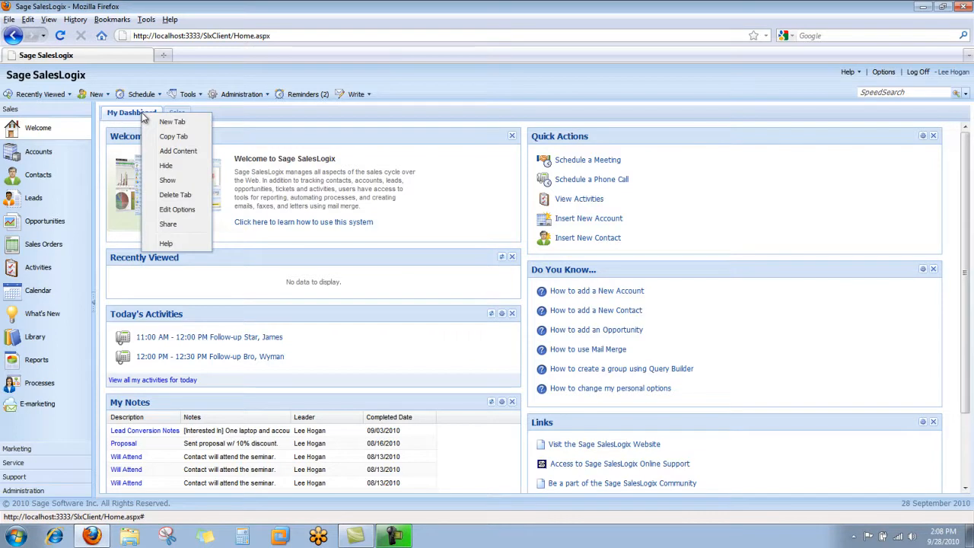
pyautogui.moveTo(175, 122)
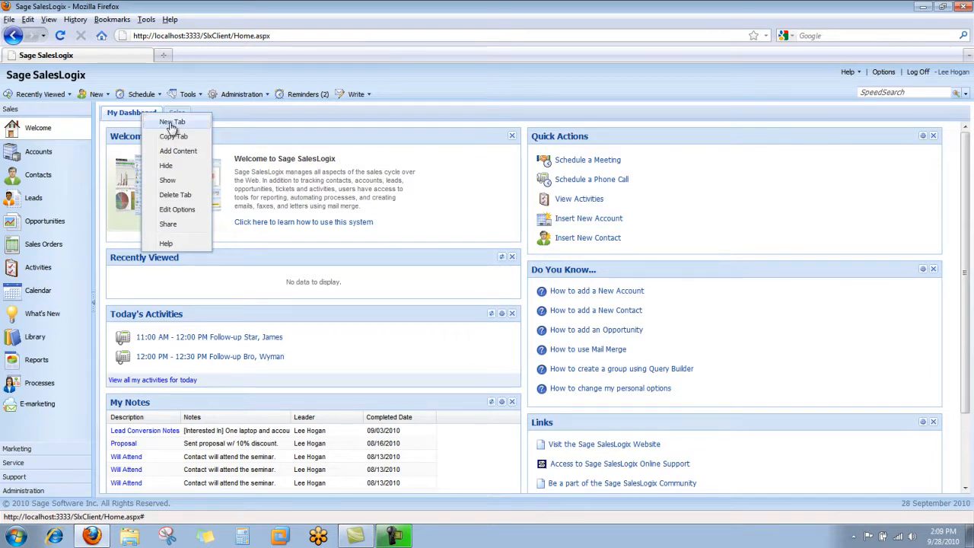
pyautogui.click(172, 122)
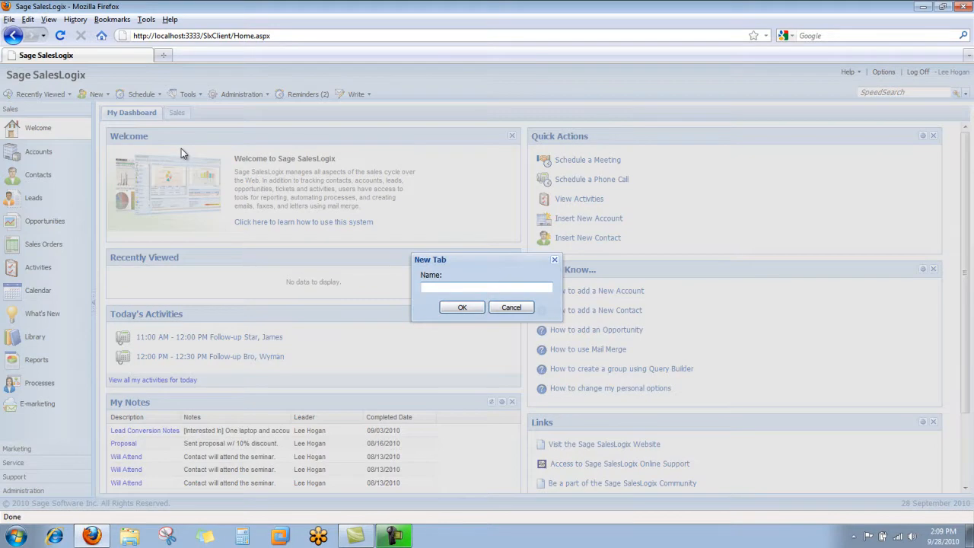
pyautogui.write('Forecast')
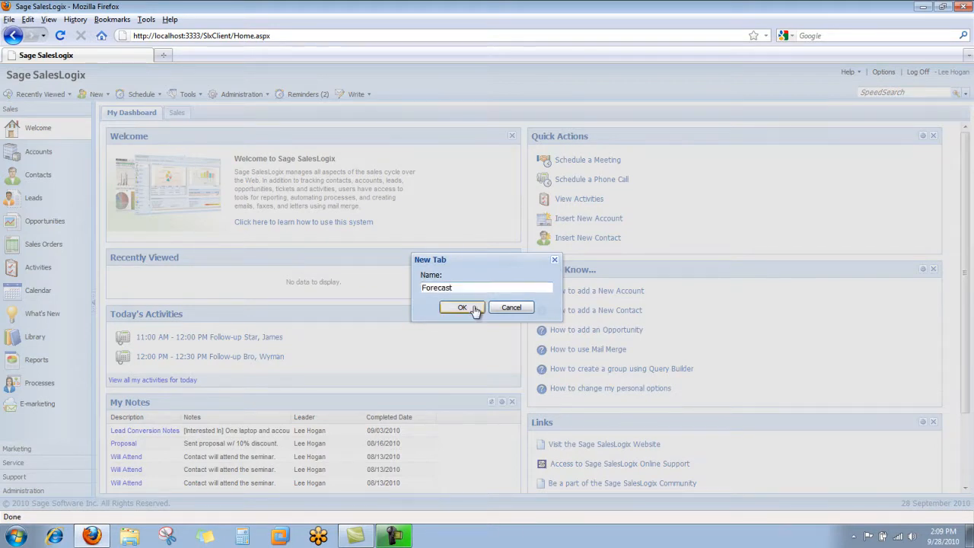
pyautogui.click(462, 307)
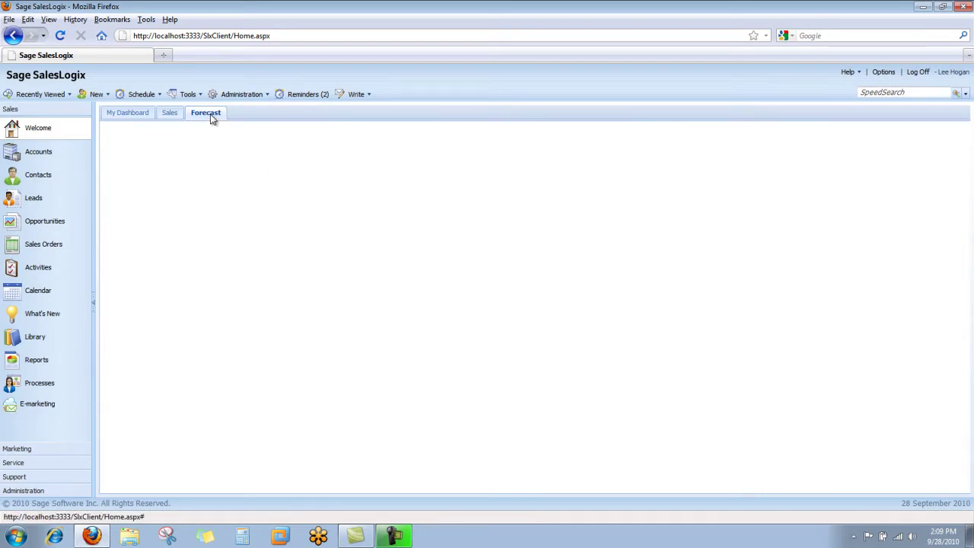
# Add a Funnel Chart widget to the Forecast tab through Add Content
pyautogui.rightClick(206, 112)
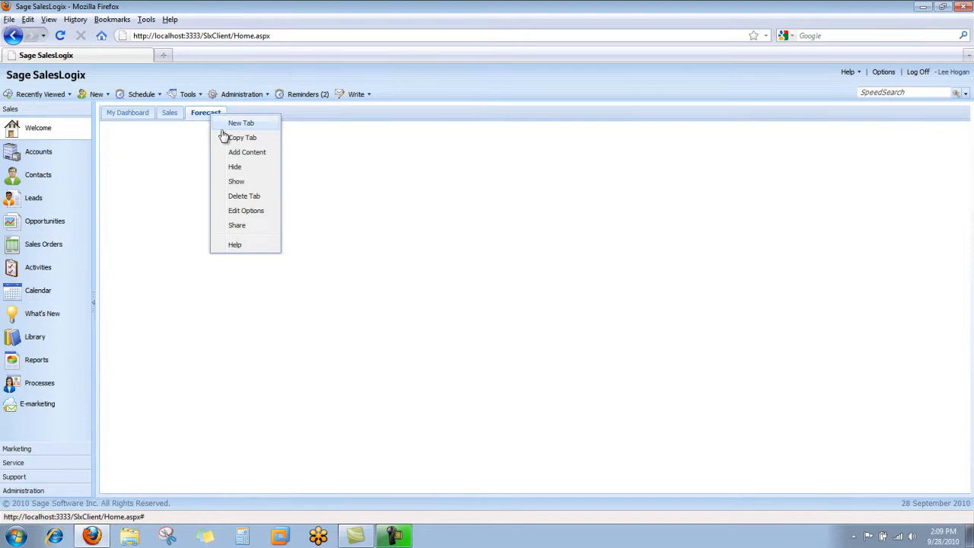
pyautogui.moveTo(234, 152)
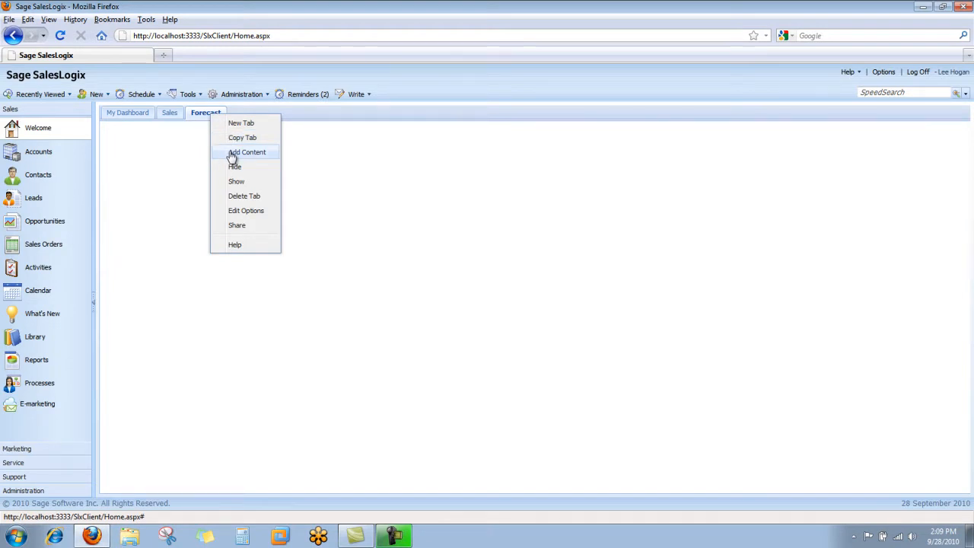
pyautogui.click(246, 152)
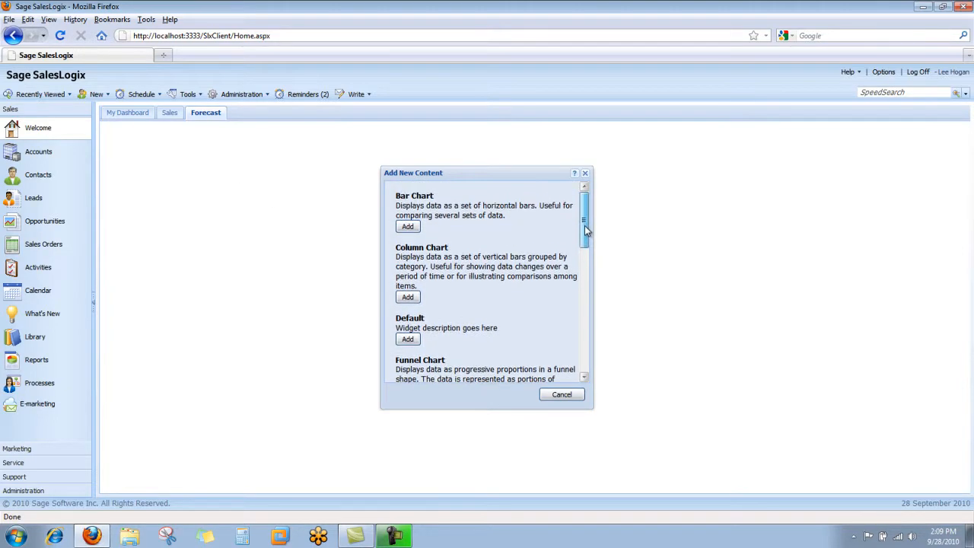
pyautogui.scroll(-3)
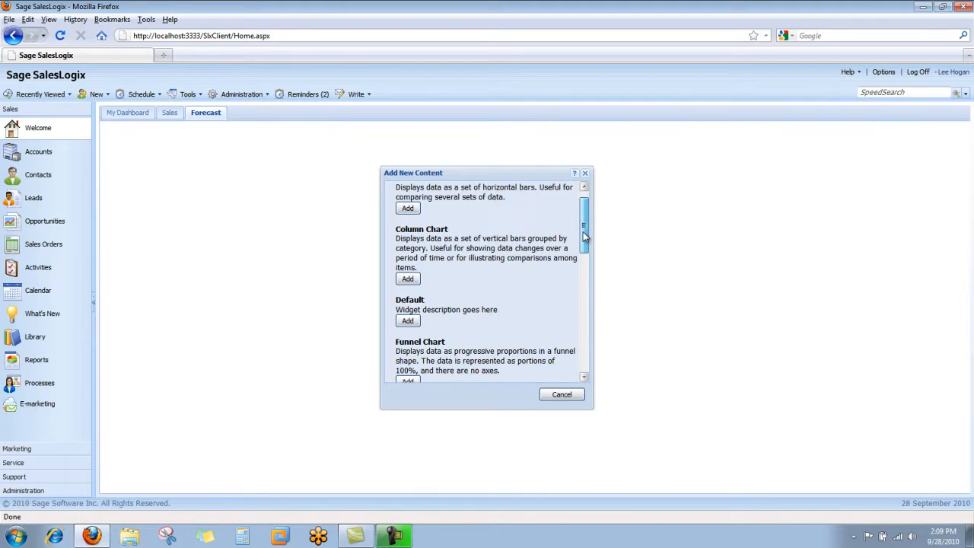
pyautogui.scroll(-3)
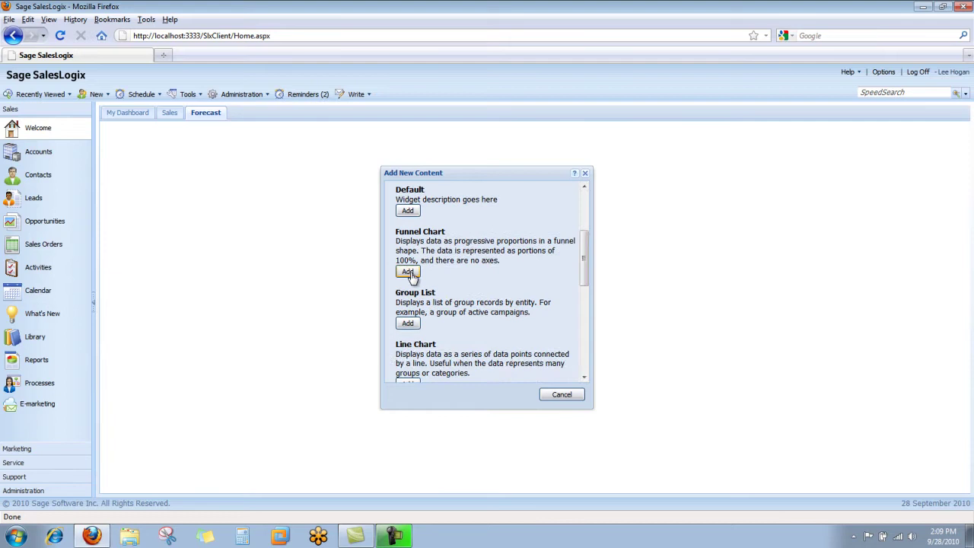
pyautogui.click(407, 271)
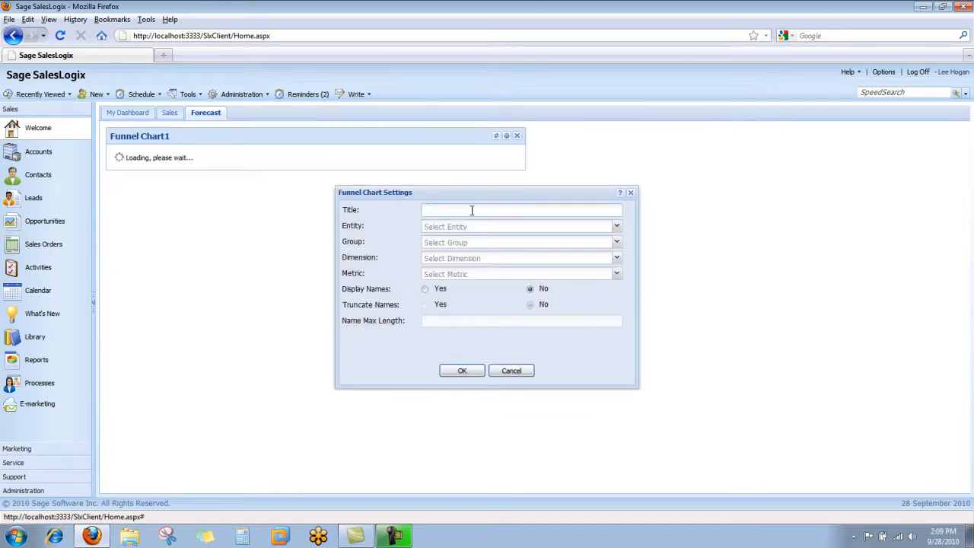
# Title the funnel chart 'Open Opps' and set its entity to Opportunity
pyautogui.write('Oppl')
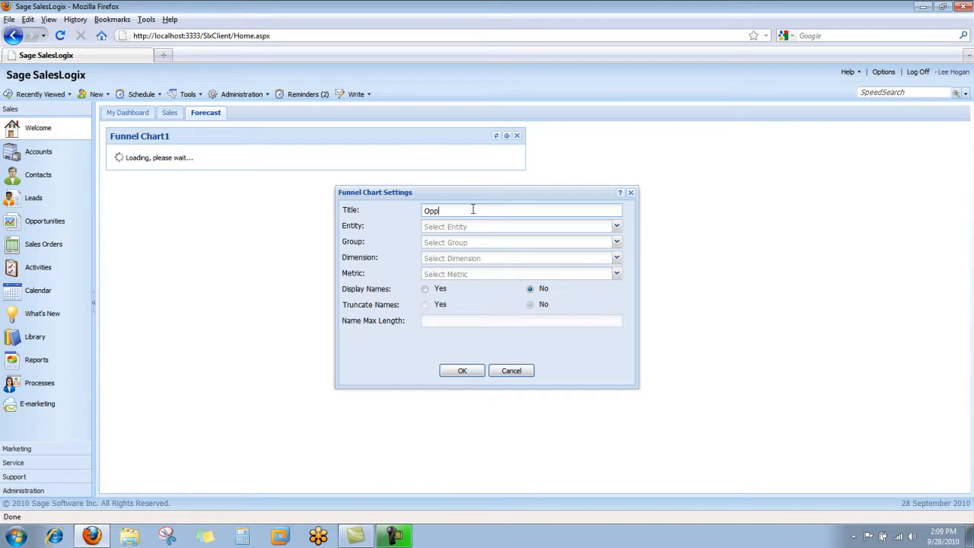
pyautogui.press('BackSpace')
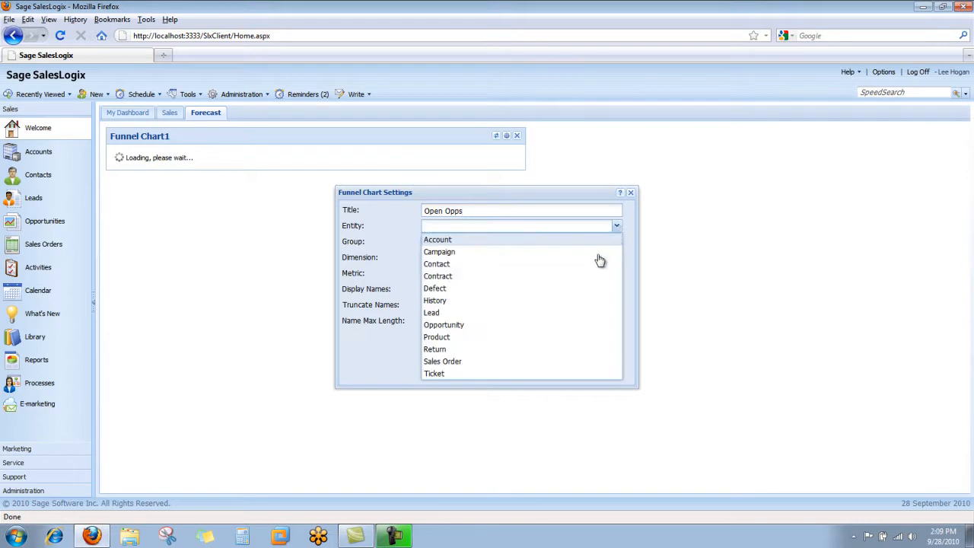
pyautogui.moveTo(592, 327)
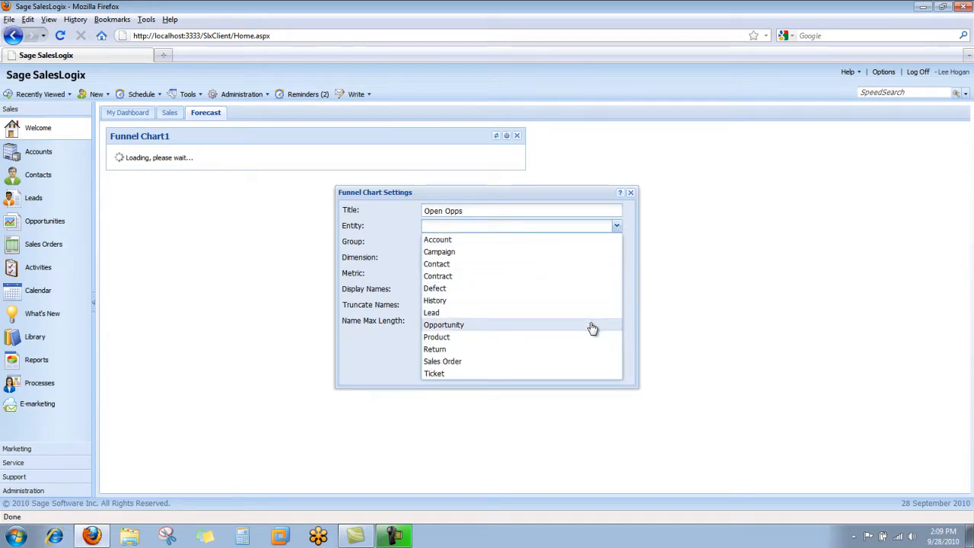
pyautogui.click(444, 325)
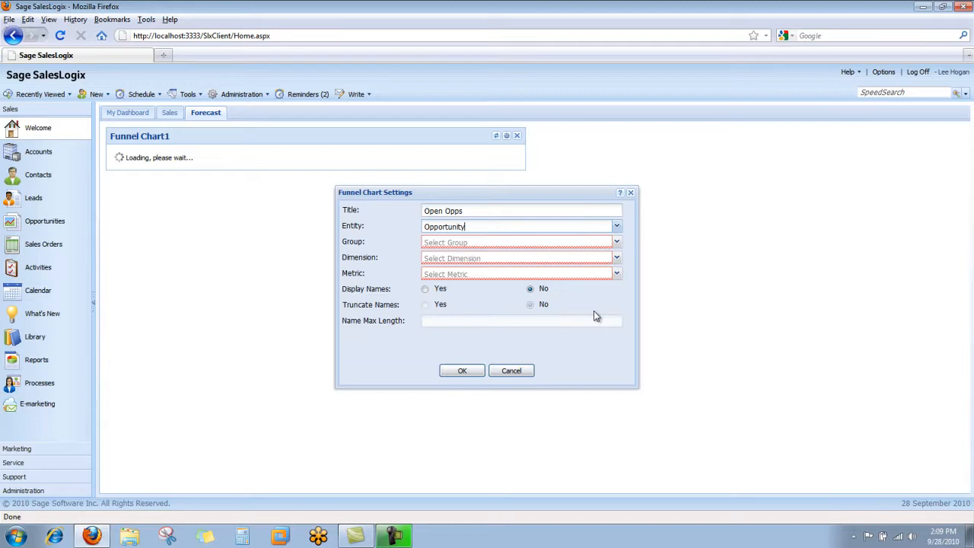
pyautogui.click(615, 242)
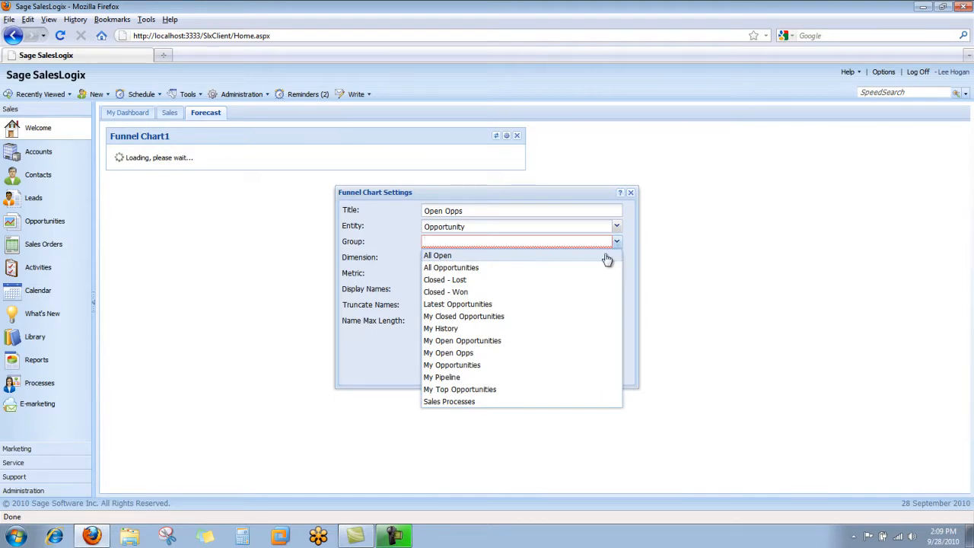
# Set Group All Open, Dimension Stage, Metric Sum Sales Potential, and Display Names Yes
pyautogui.click(436, 255)
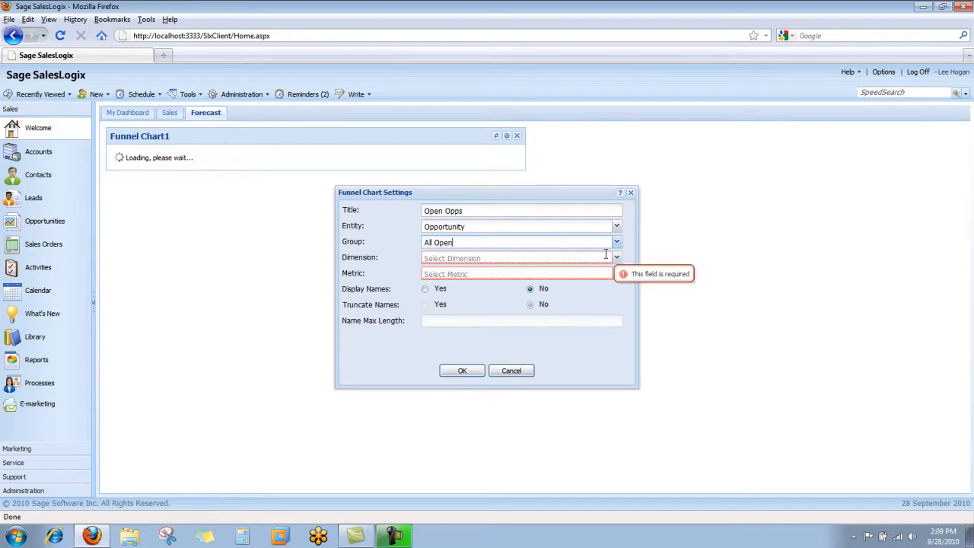
pyautogui.click(615, 257)
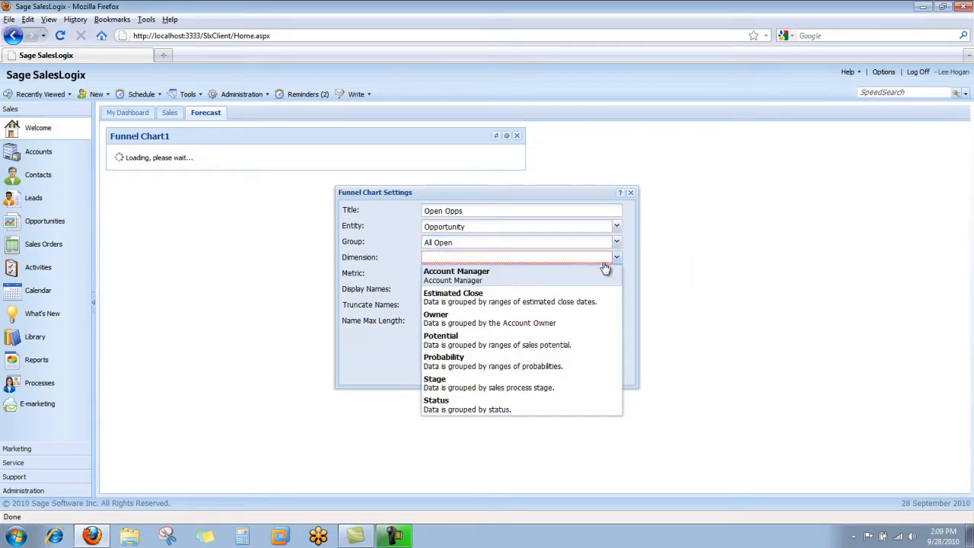
pyautogui.moveTo(560, 385)
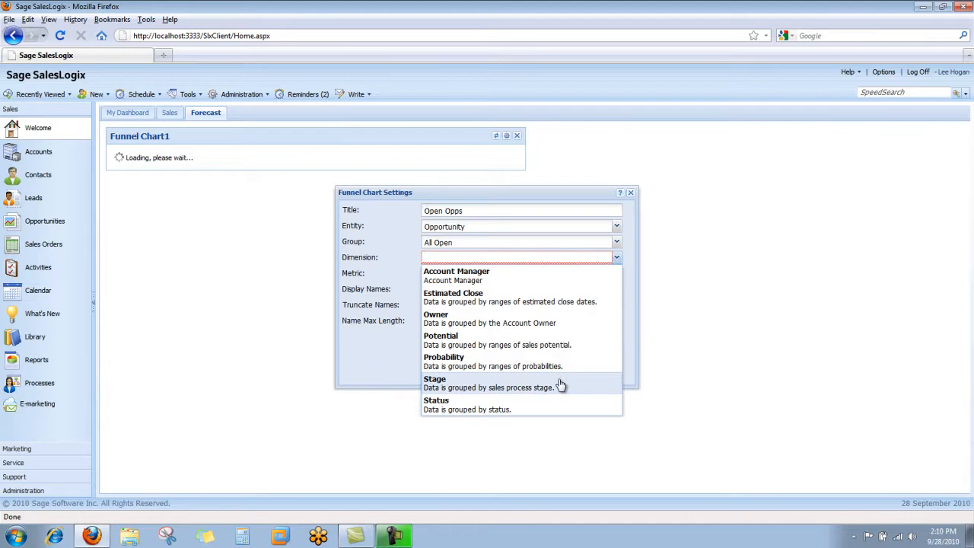
pyautogui.click(435, 382)
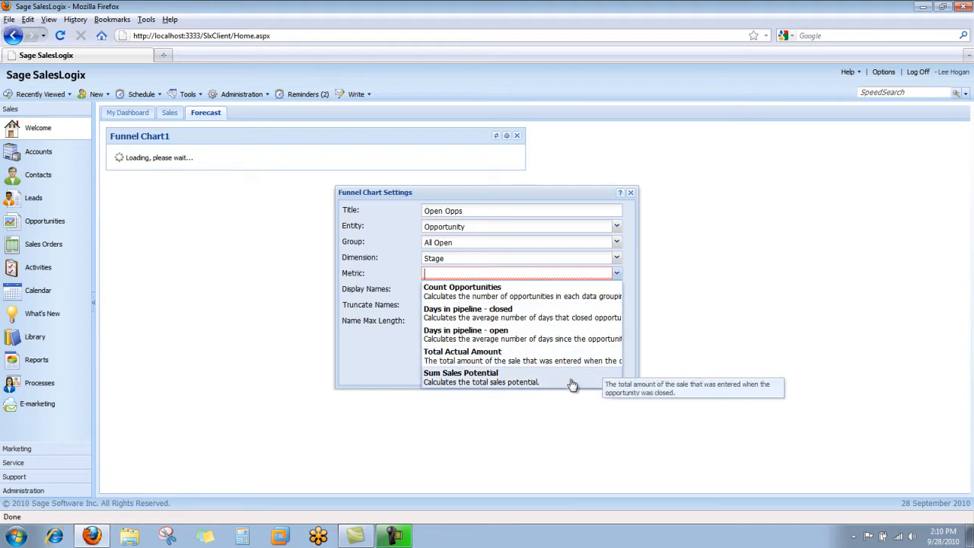
pyautogui.moveTo(569, 386)
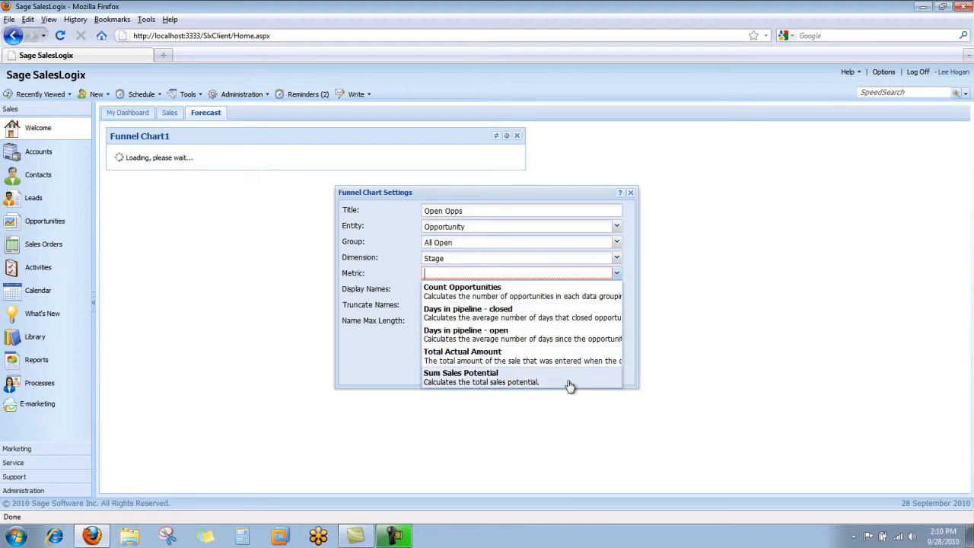
pyautogui.click(460, 378)
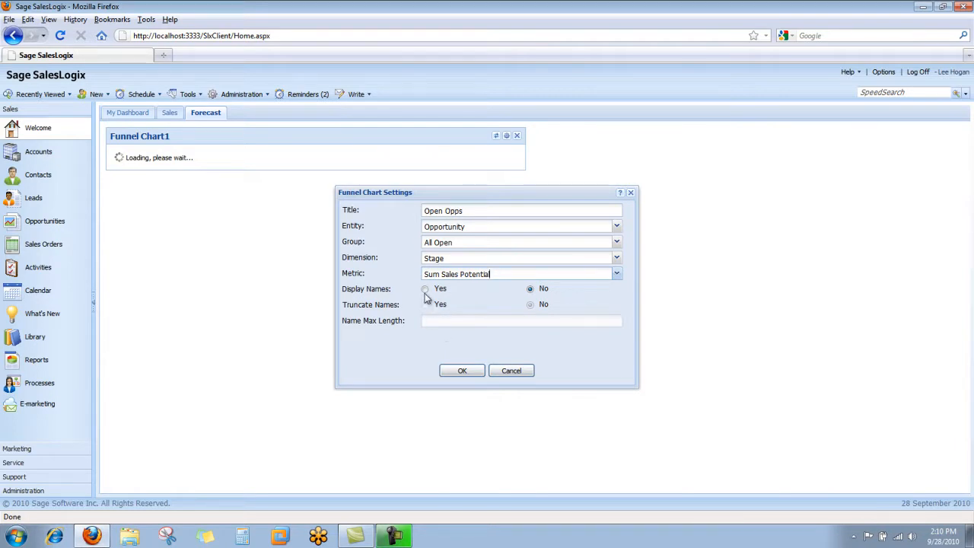
pyautogui.click(425, 289)
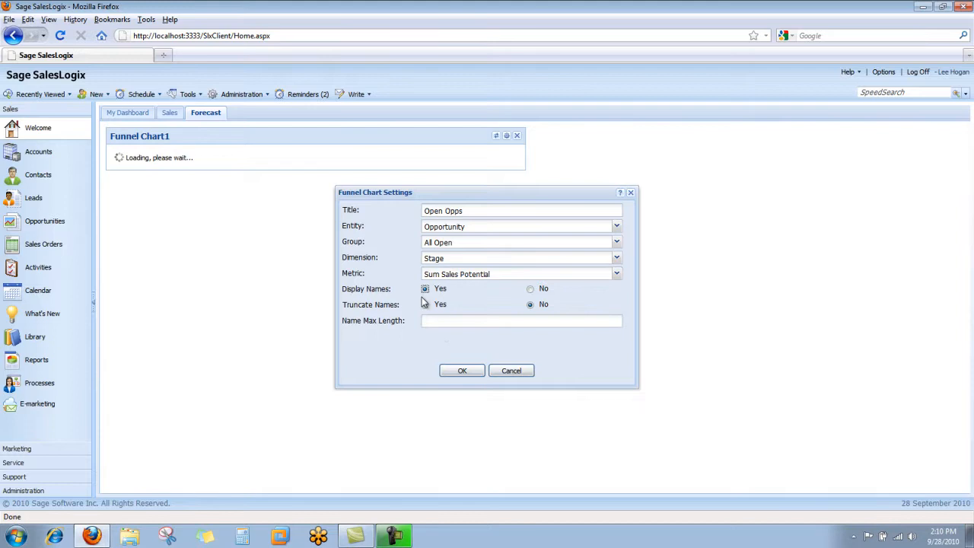
pyautogui.click(462, 371)
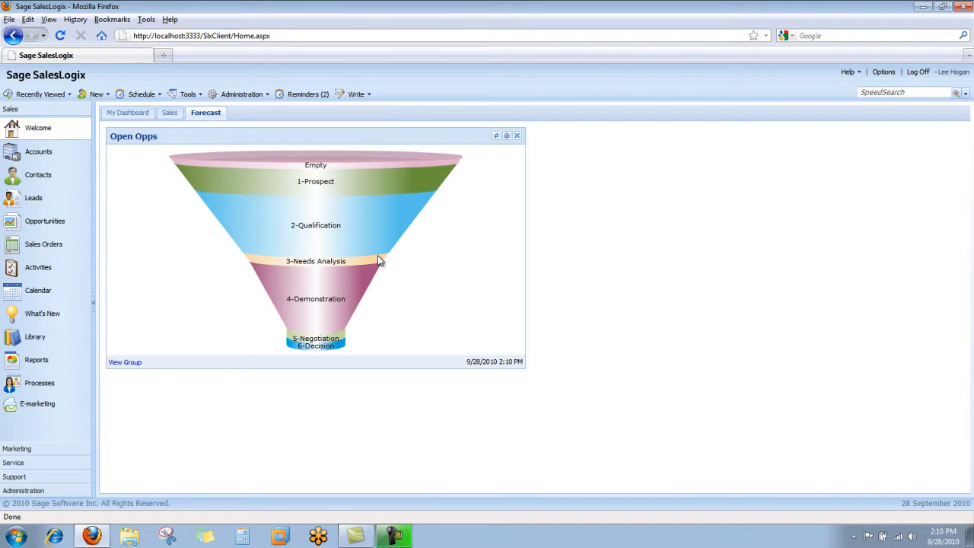
pyautogui.moveTo(324, 183)
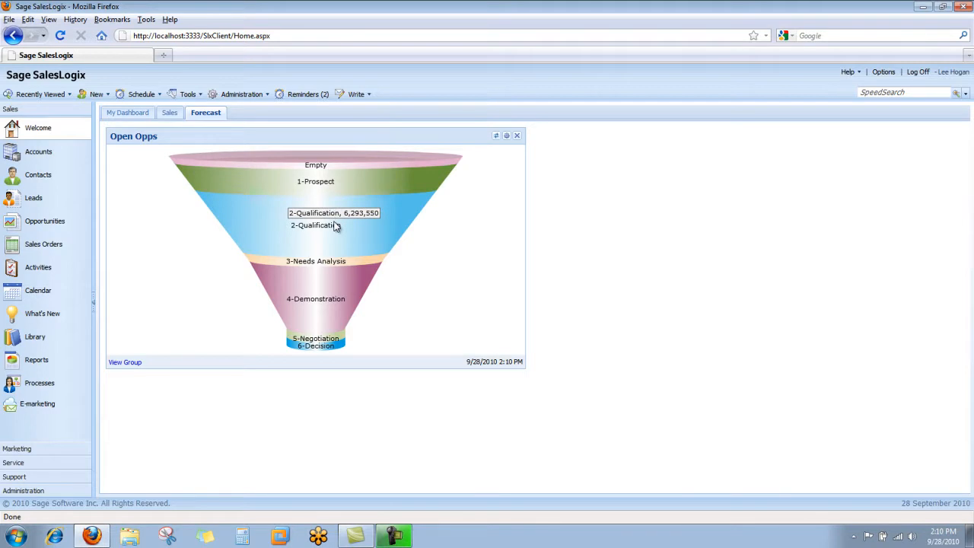
pyautogui.moveTo(329, 281)
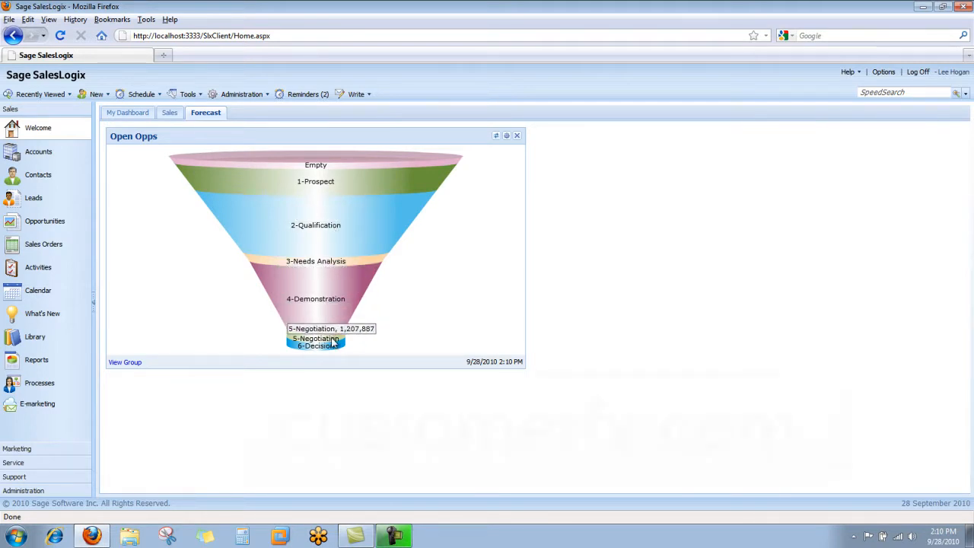
pyautogui.moveTo(334, 347)
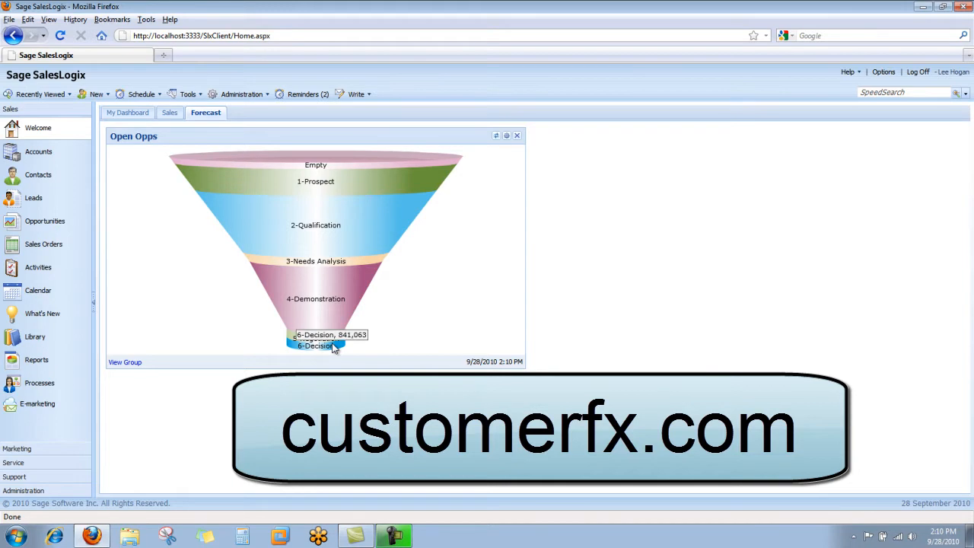
pyautogui.moveTo(332, 348)
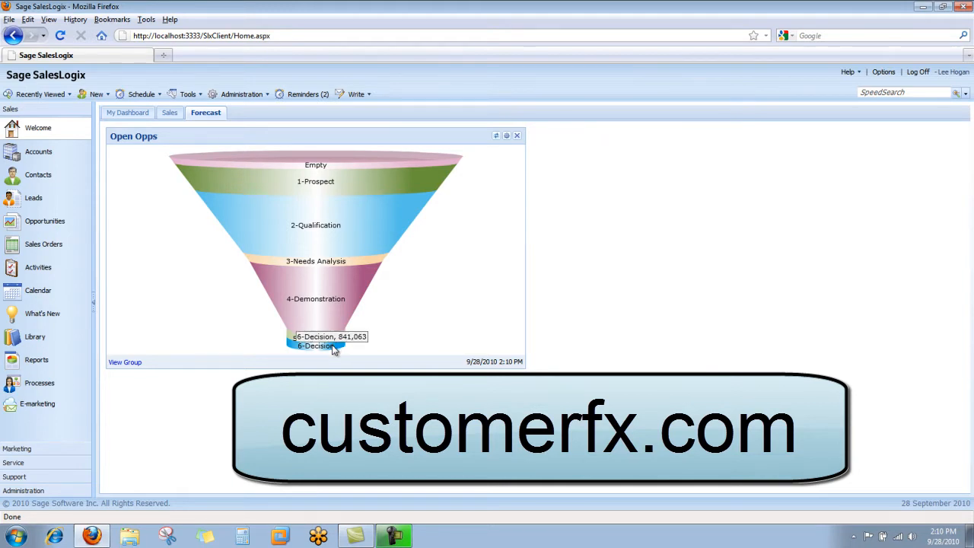